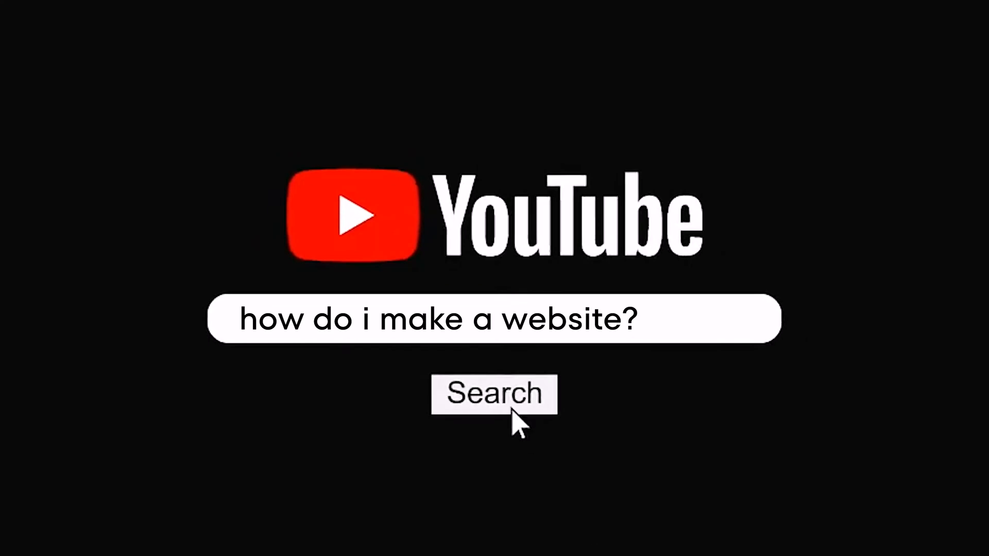
Step: Search YouTube for 'how do i make a website?' to list website-building tutorials
left_click(493, 393)
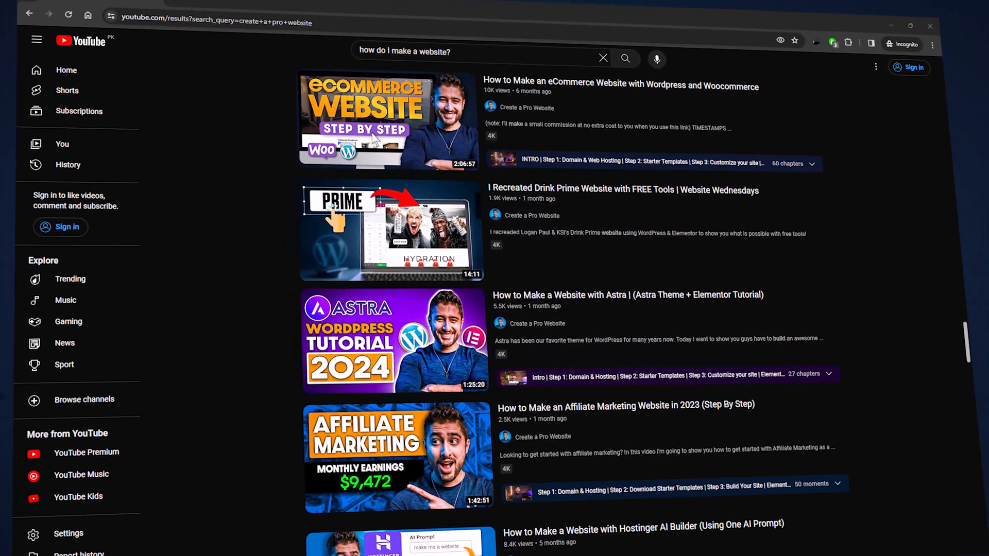
left_click(524, 107)
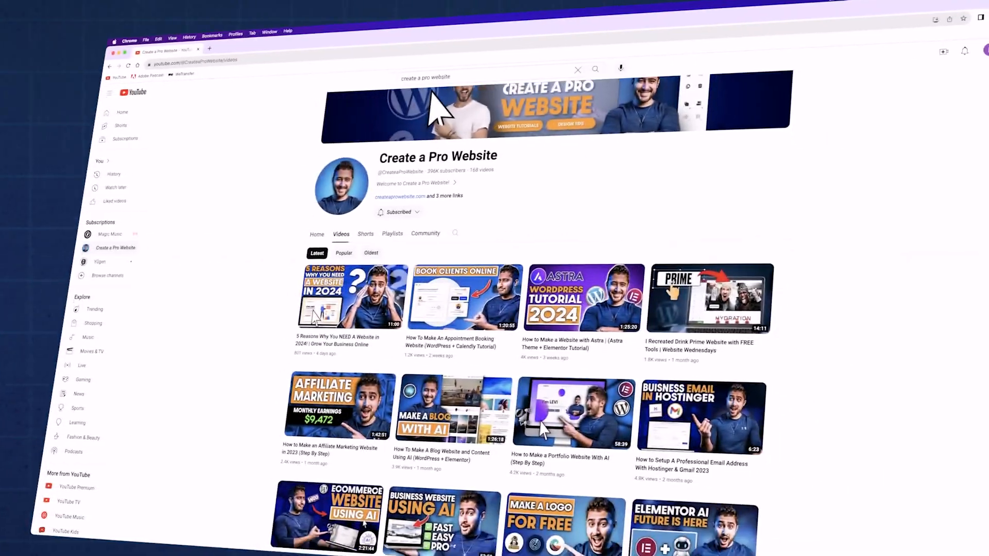
Step: Scroll through the Create a Pro Website channel's uploaded videos
scroll("down", 3)
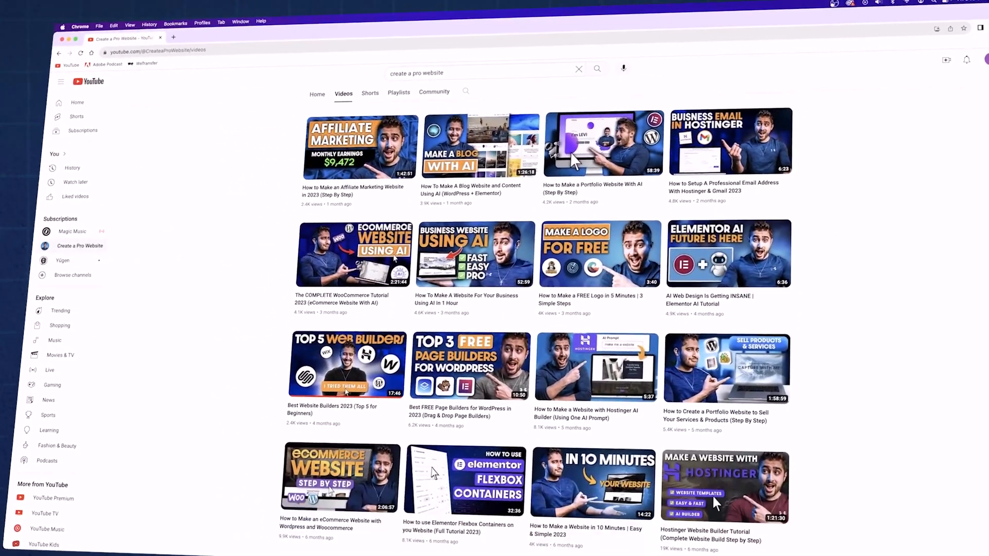
scroll("down", 3)
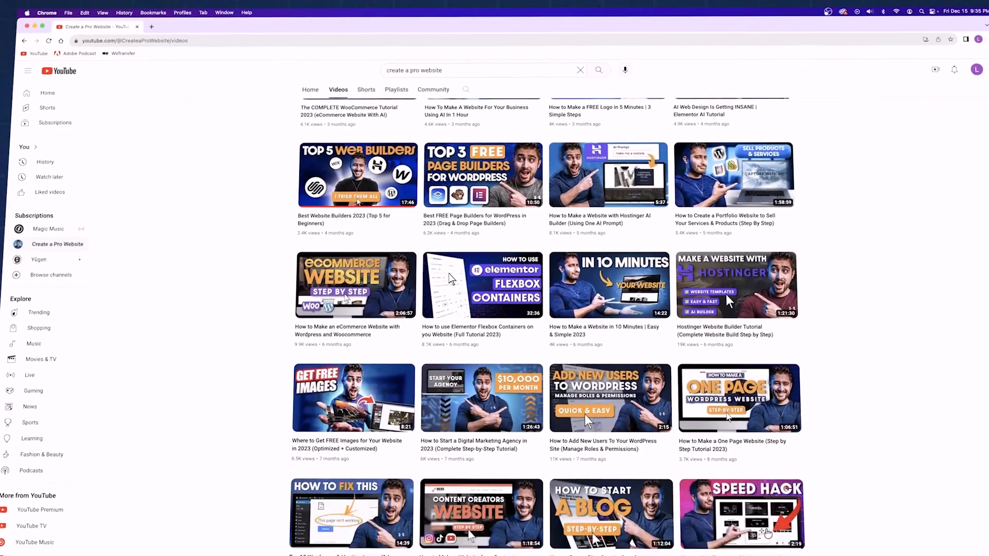
scroll("down", 3)
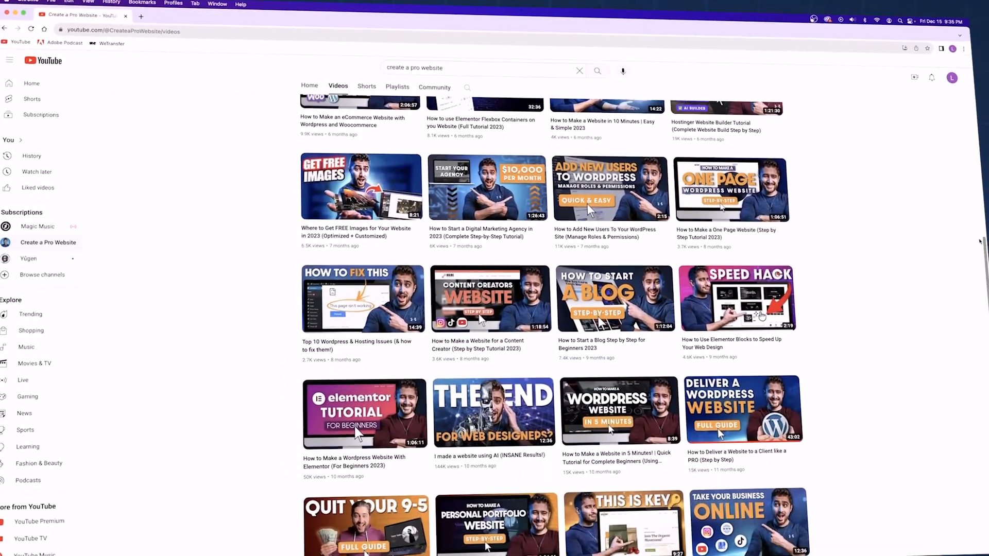
scroll("down", 3)
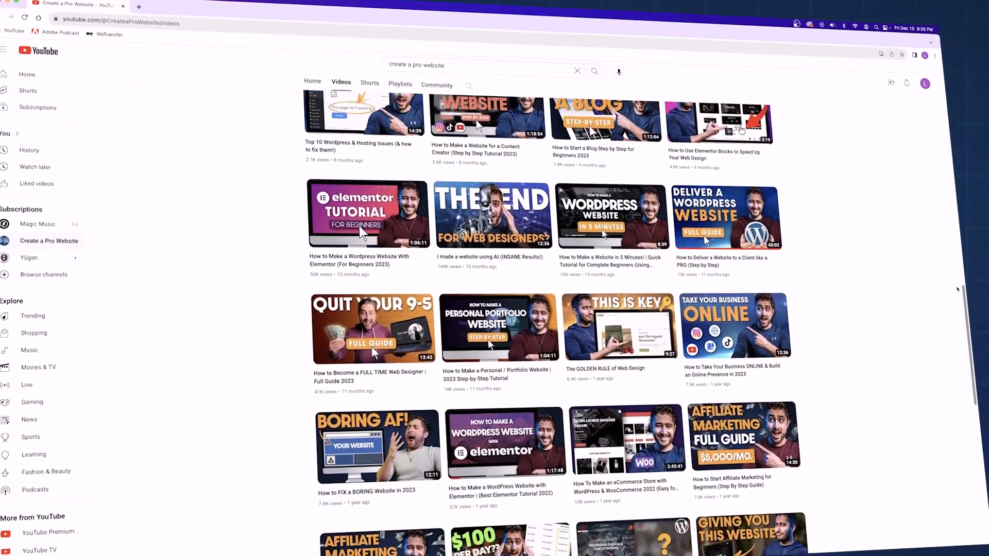
scroll("down", 3)
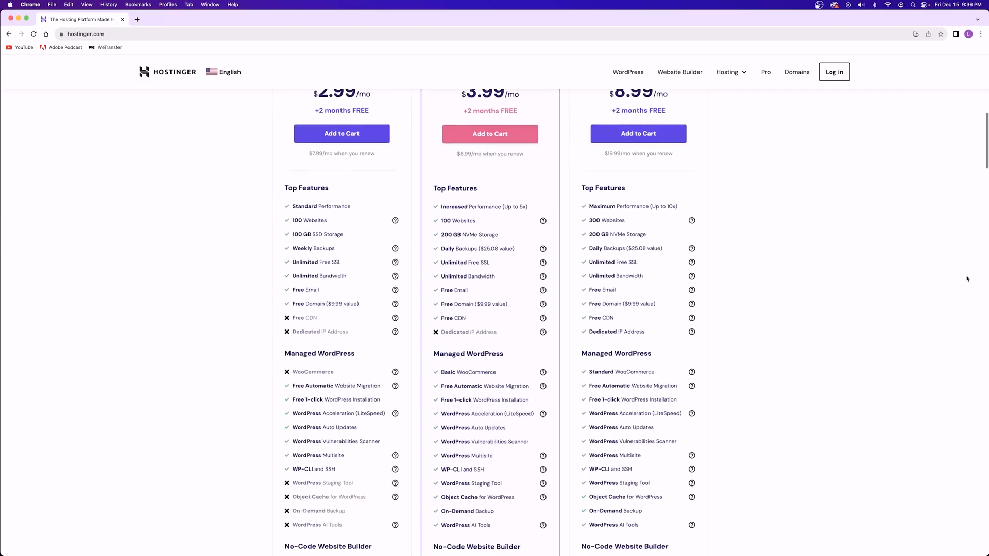
Step: Scroll the Hostinger homepage past plan features to the data centers and all-in-one sections
scroll("down", 3)
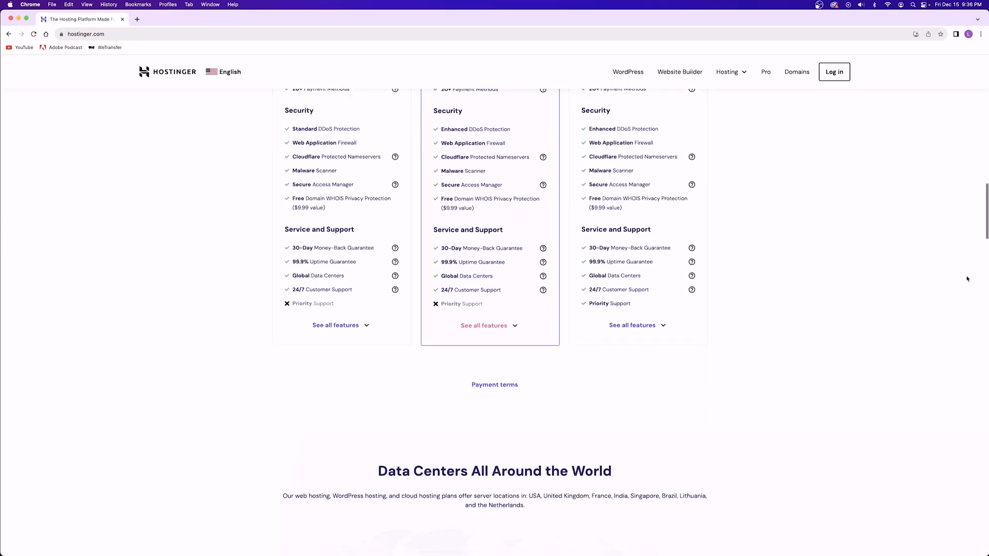
scroll("up", 3)
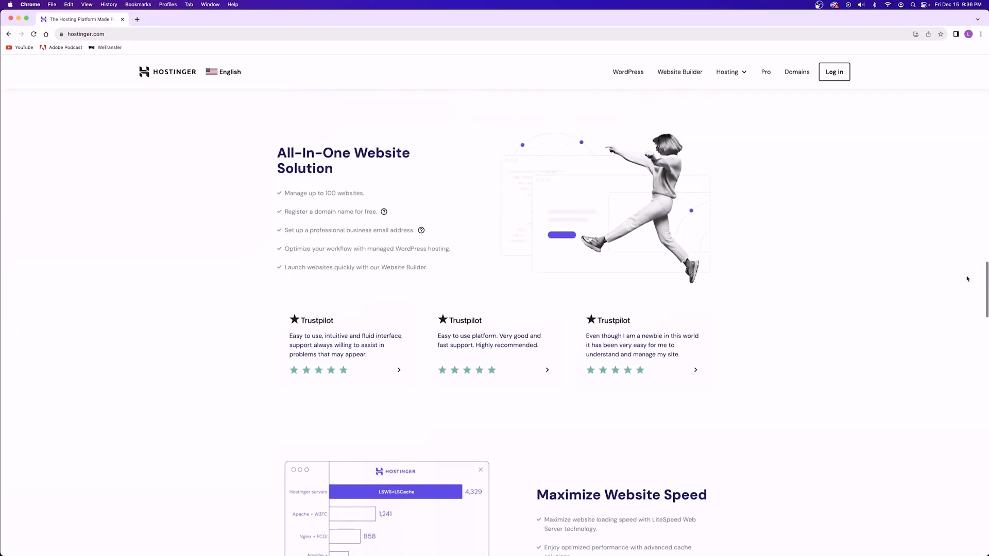
scroll("down", 3)
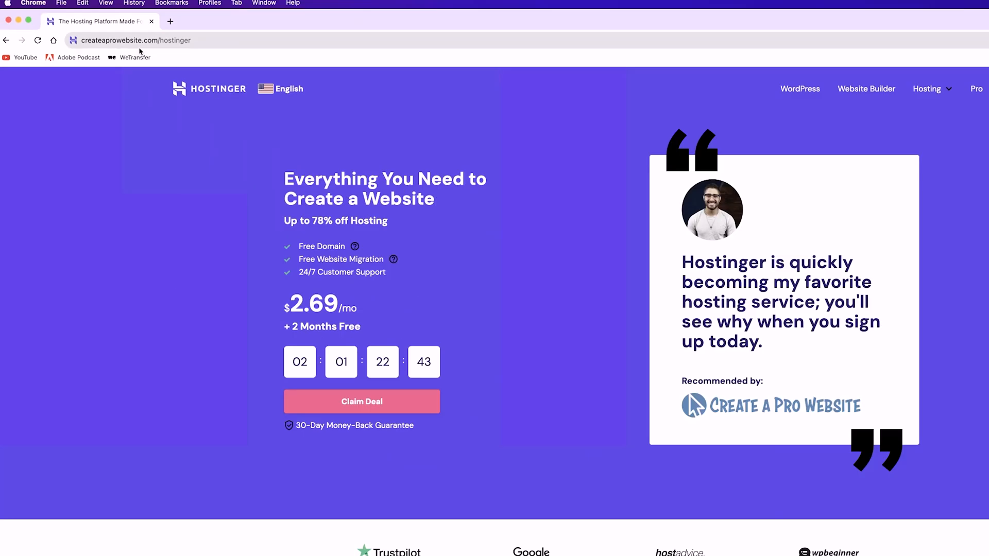
Step: Claim the CREATEAPROWEBSITE deal and add the Business hosting plan to the cart
left_click(361, 401)
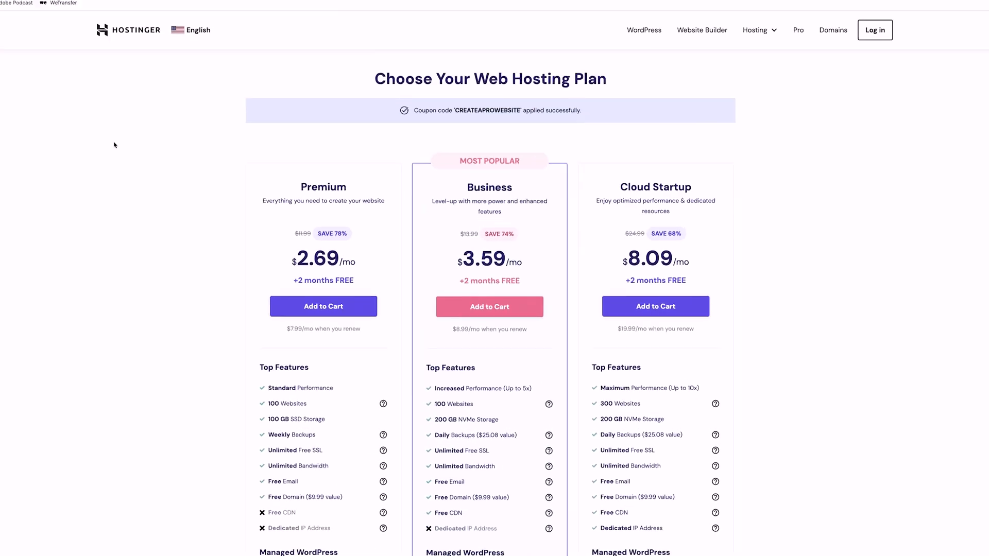
scroll("down", 3)
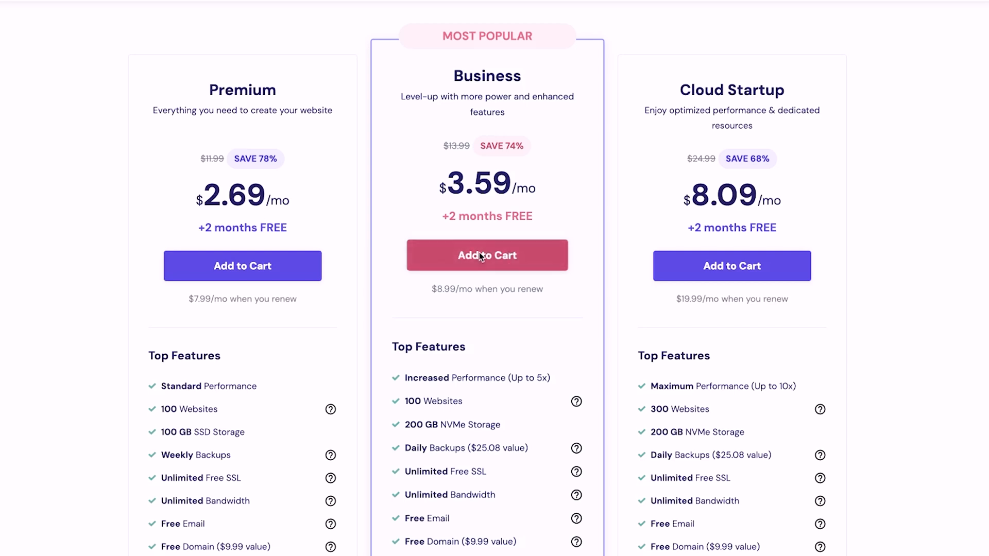
left_click(487, 256)
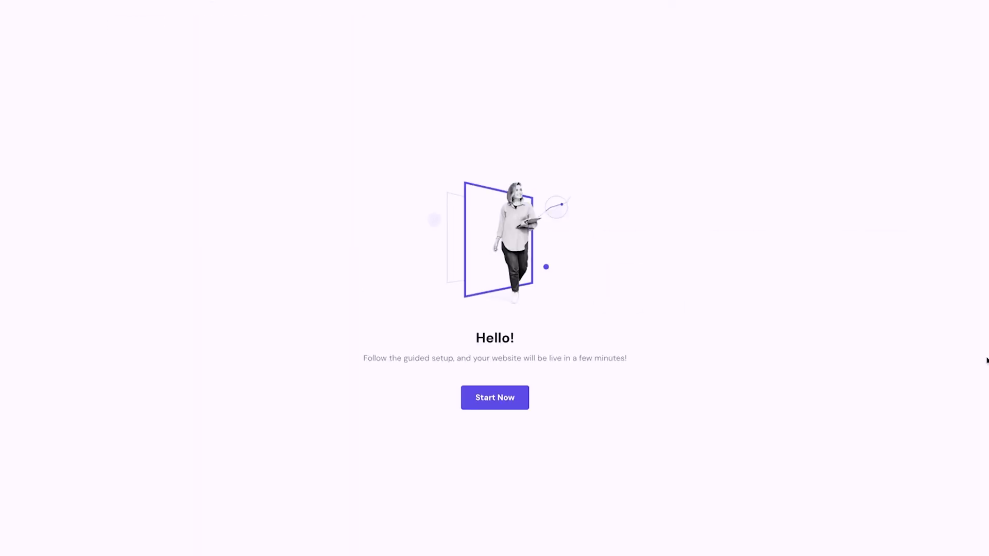
Step: Start guided setup with WordPress with AI, admin login details and the Astra theme
left_click(494, 397)
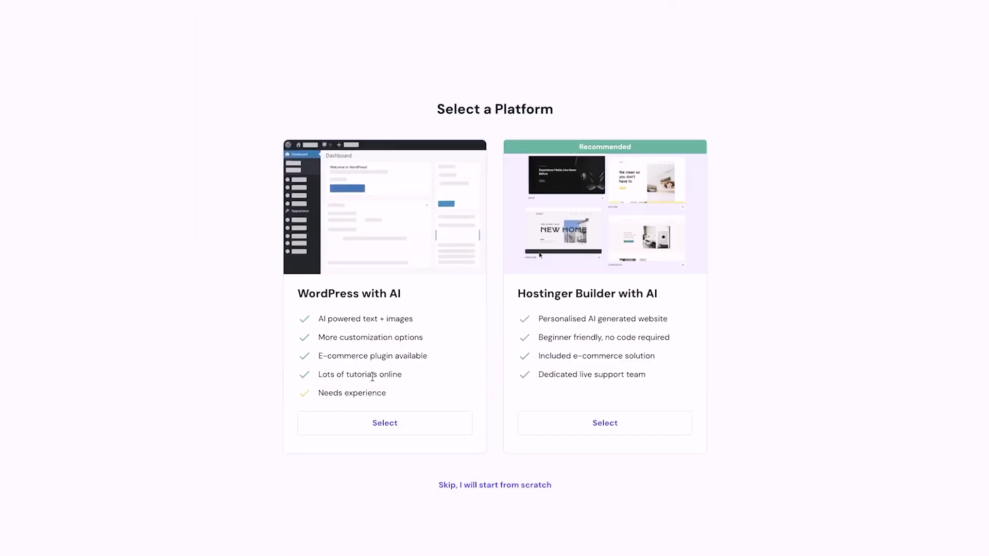
left_click(384, 422)
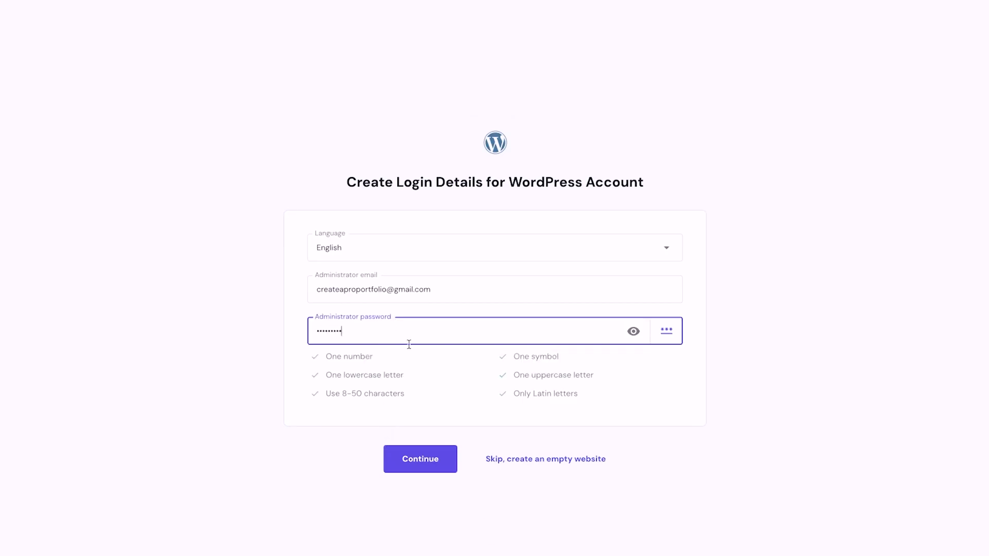
left_click(421, 458)
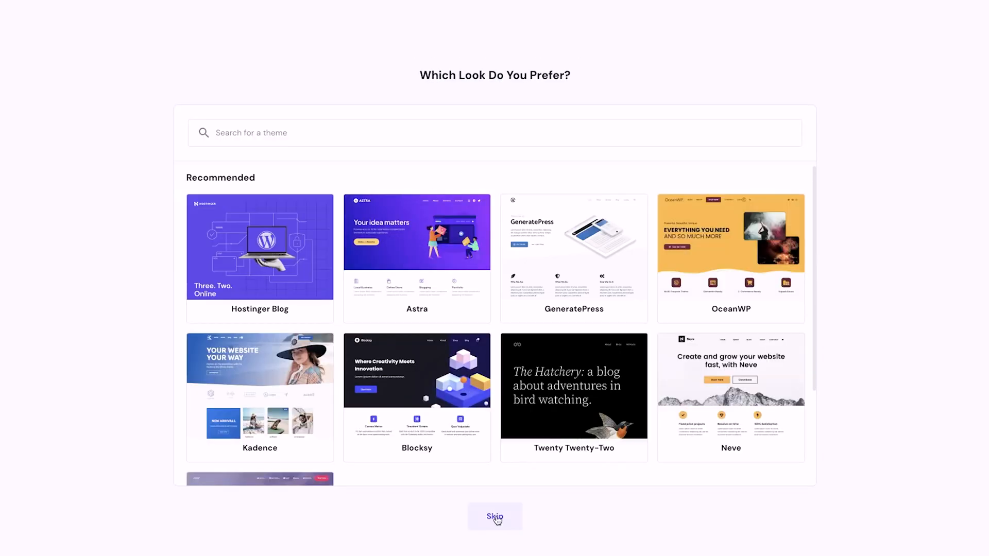
left_click(496, 516)
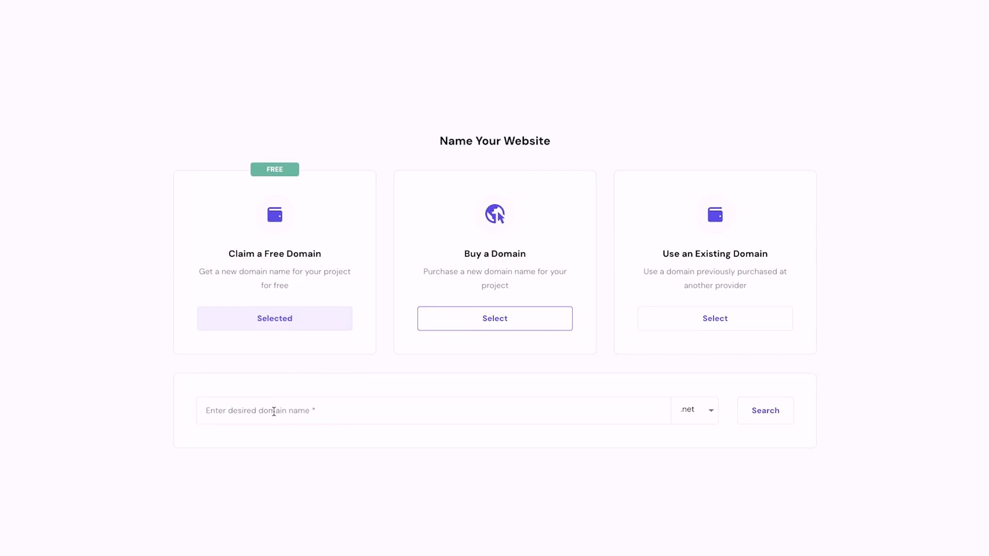
Step: Claim the free domain wordpressforbeginners2024.com, check availability and finish setup
left_click(765, 409)
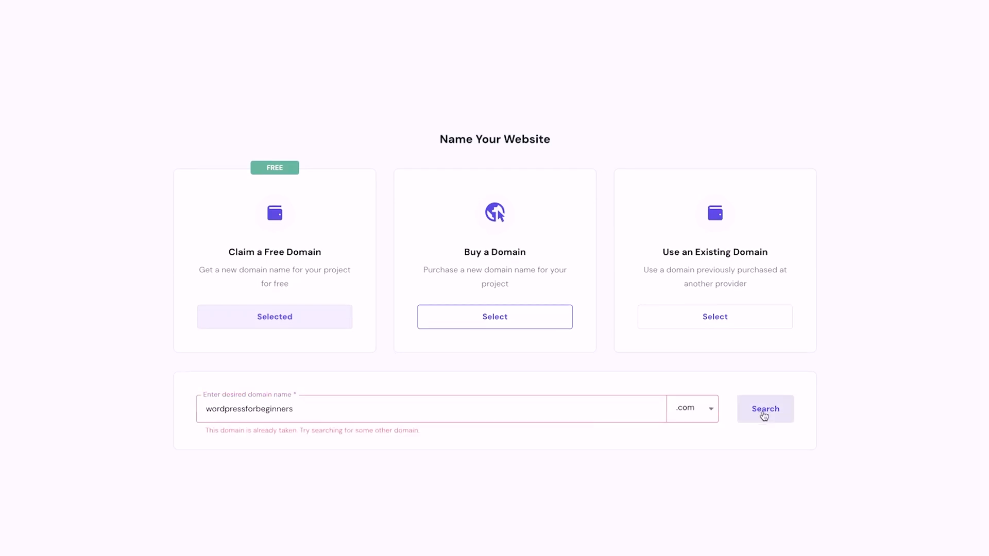
left_click(766, 409)
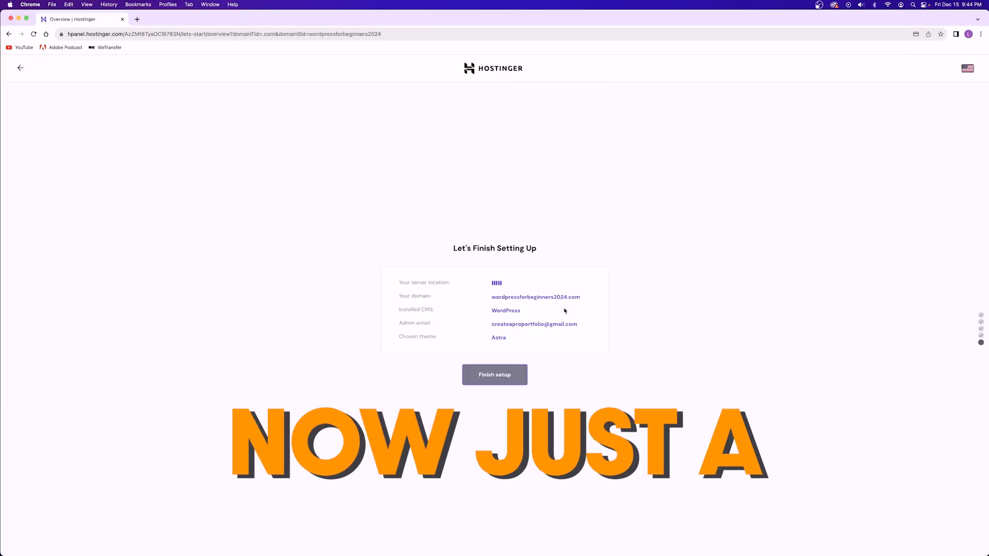
left_click(494, 375)
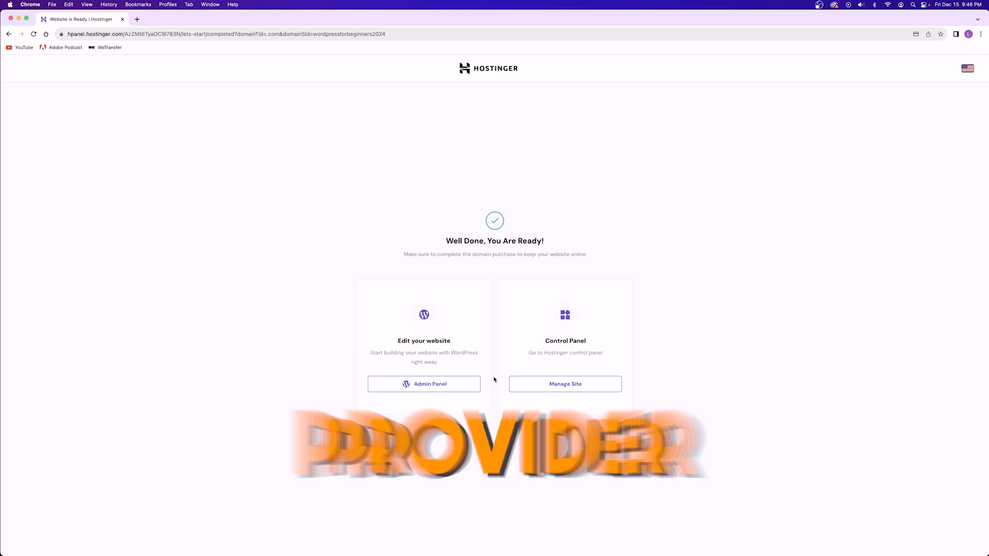
Step: Open the wordpressforbeginners2024.com admin panel from the Well Done page
left_click(424, 384)
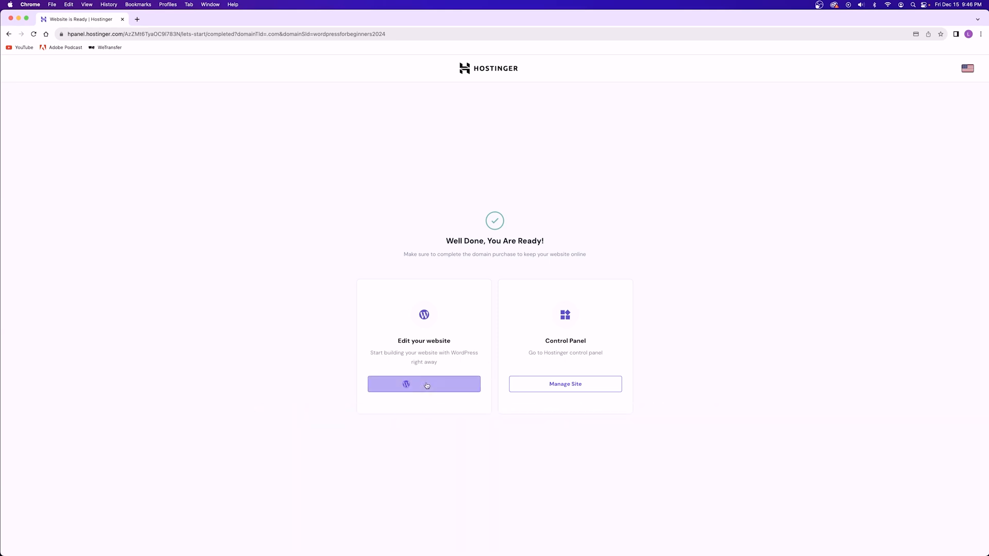
left_click(423, 384)
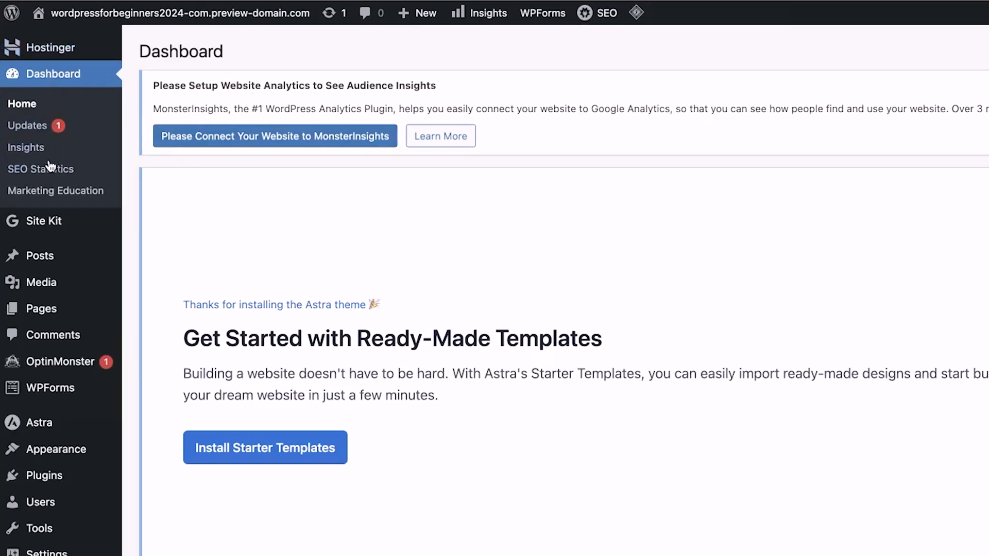
mouse_move(29, 388)
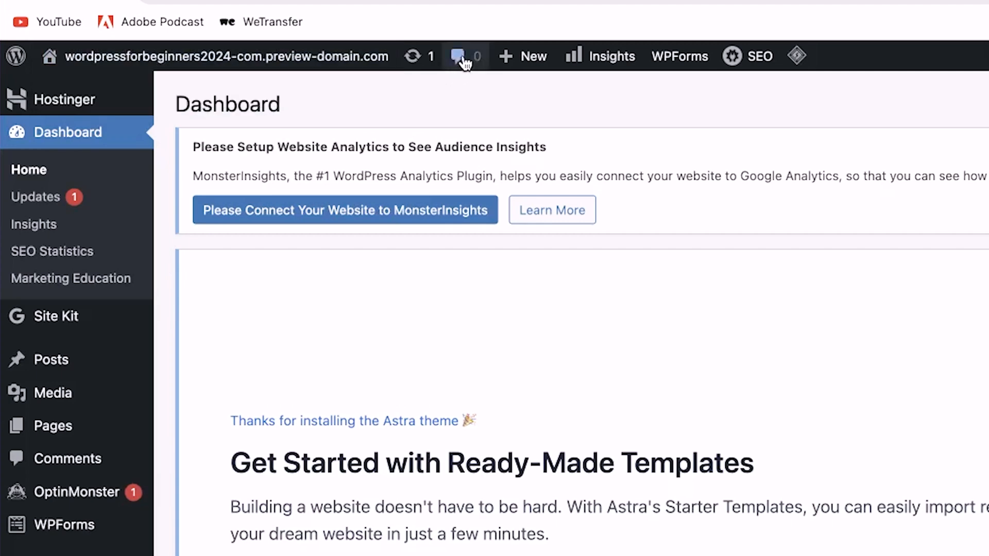
left_click(523, 56)
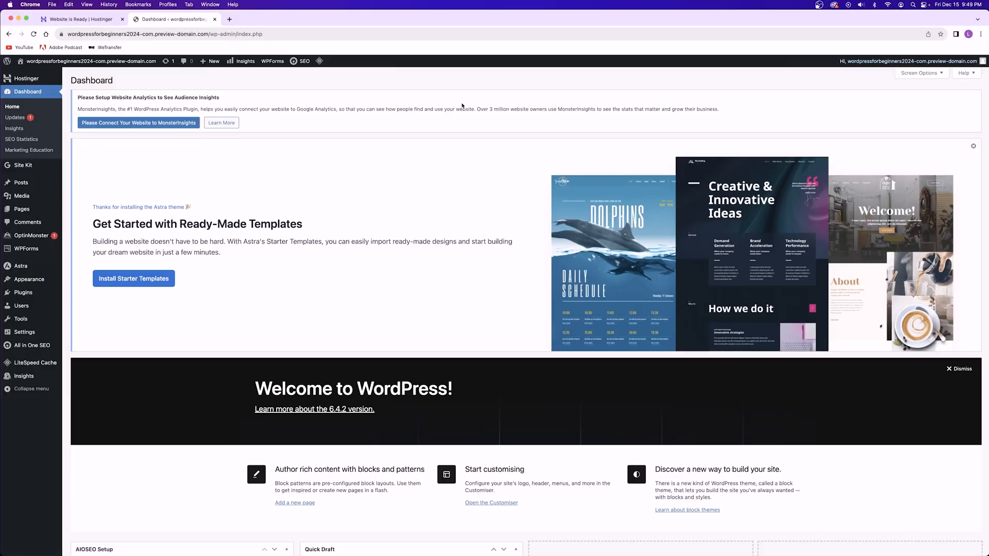
mouse_move(578, 156)
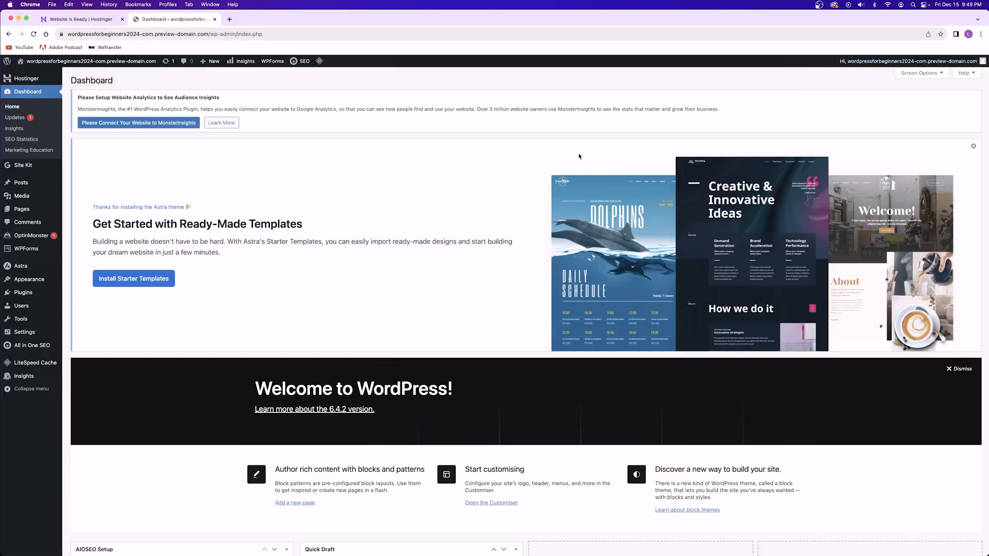
mouse_move(605, 330)
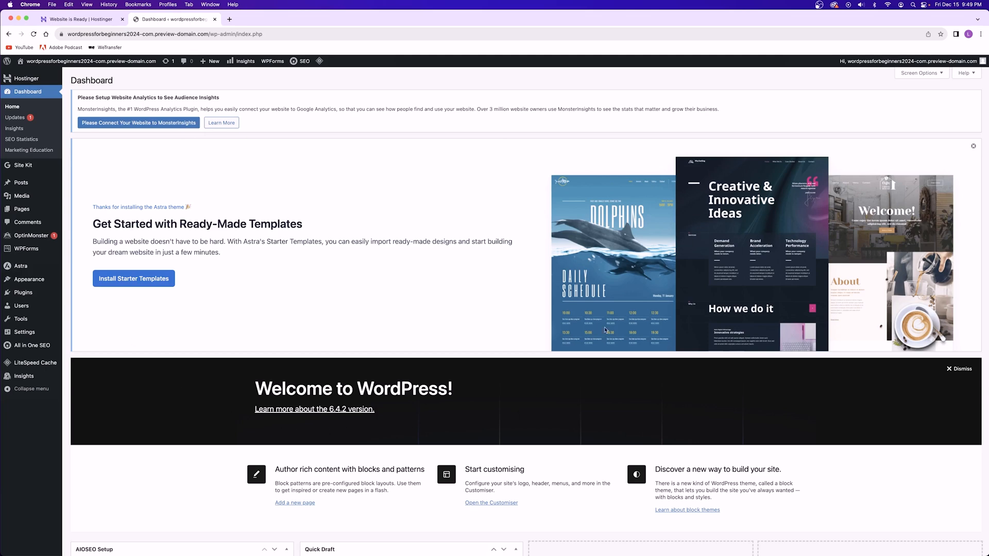